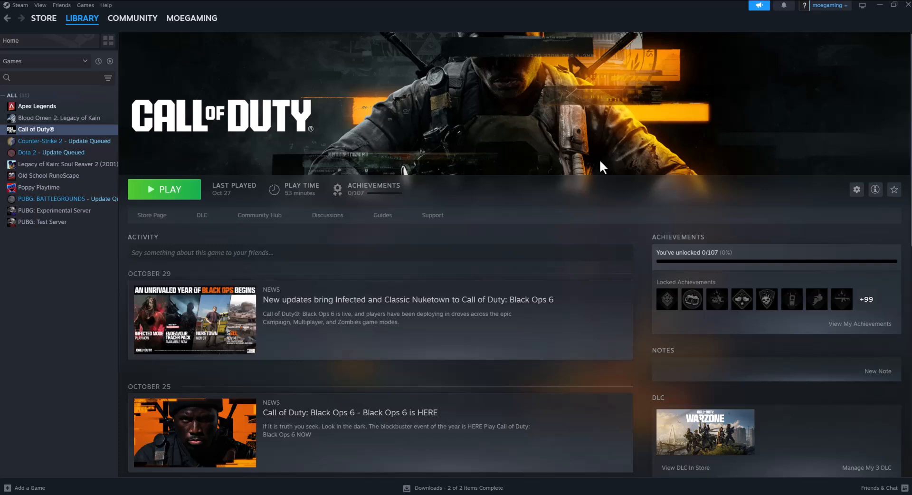
mouse_move(362, 125)
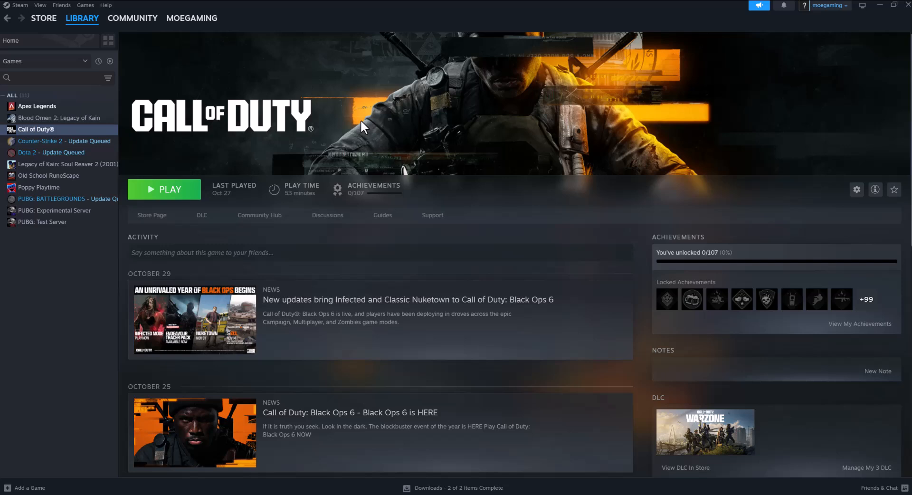
mouse_move(176, 131)
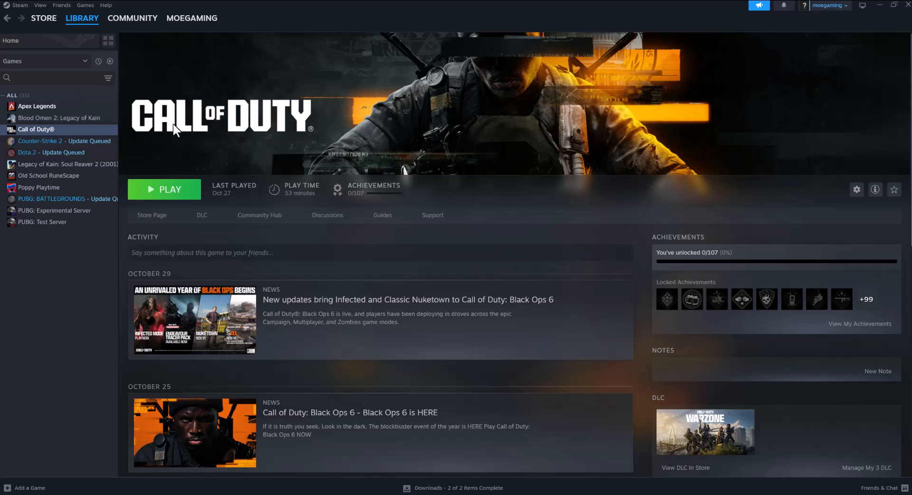
mouse_move(88, 132)
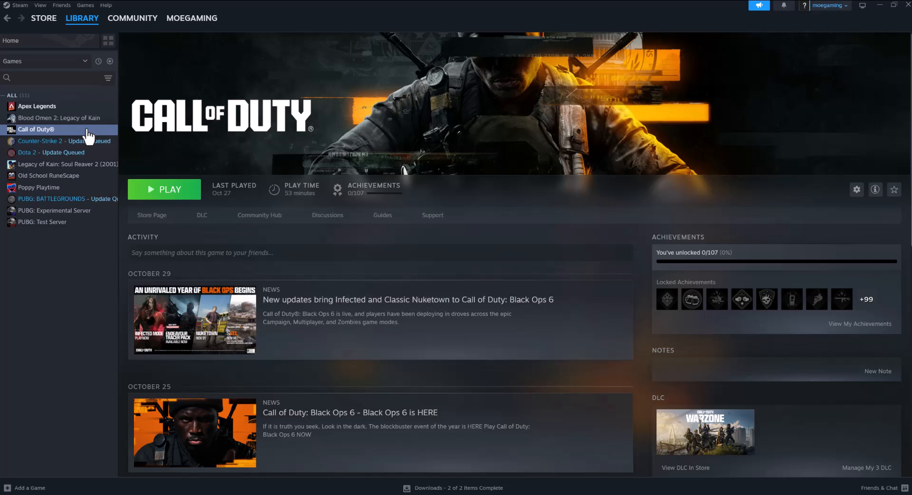
Step: Open Call of Duty's Properties from its library context menu
right_click(37, 129)
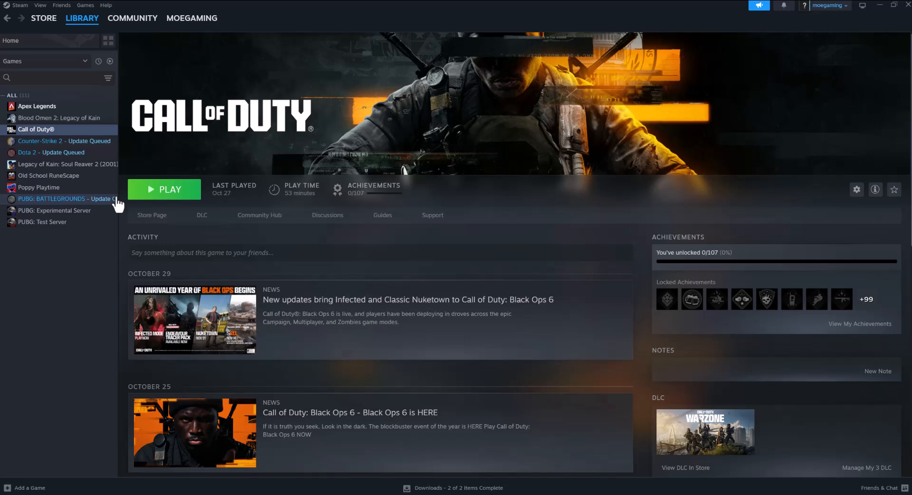
left_click(856, 189)
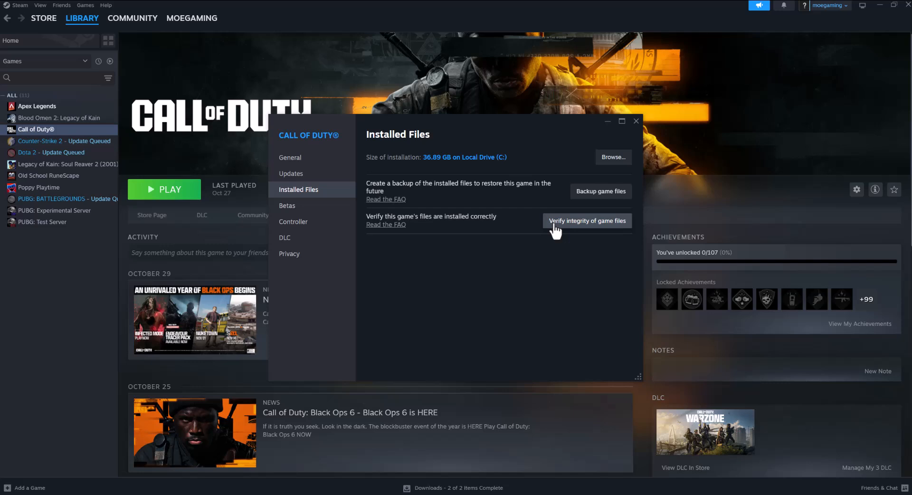
mouse_move(570, 226)
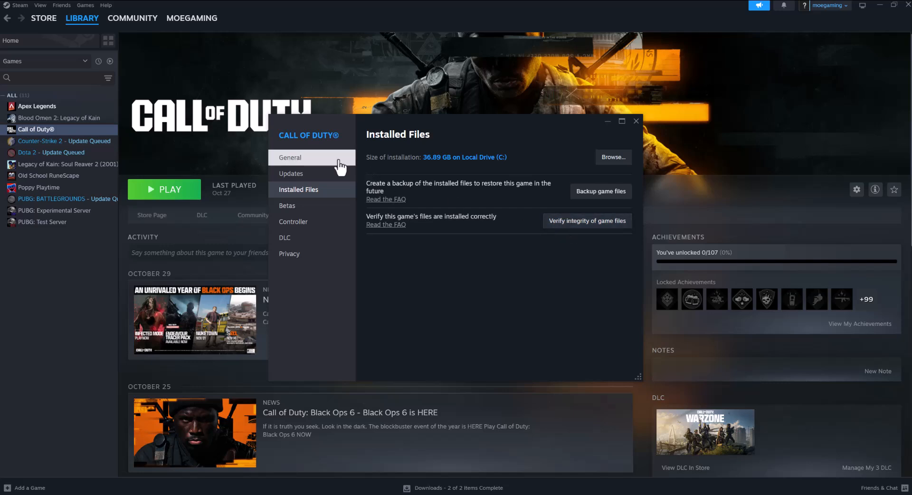
Step: Add the -d3d11 launch option and browse Call of Duty's local install folder
left_click(290, 157)
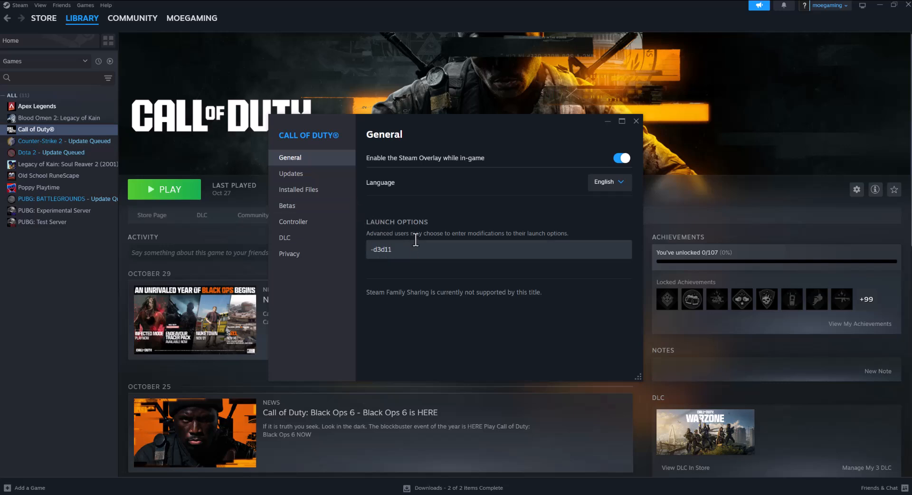
mouse_move(409, 258)
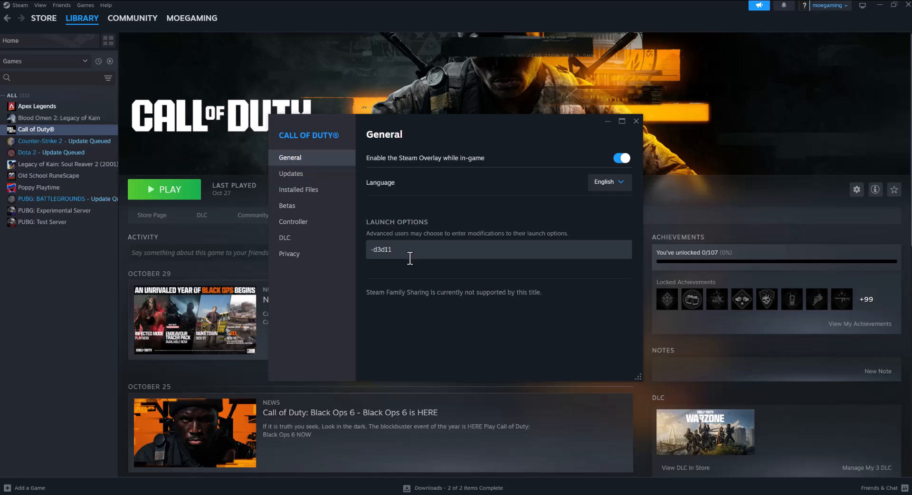
left_click(299, 189)
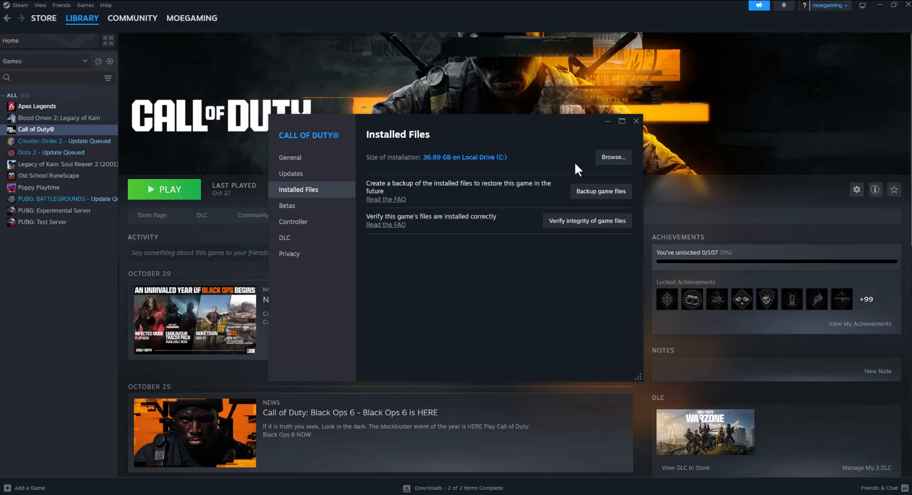
left_click(613, 157)
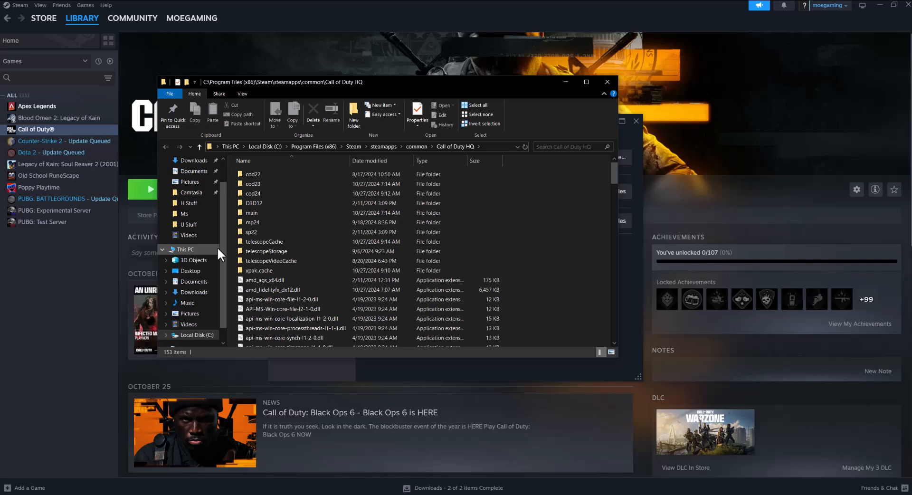
Step: Scroll the install folder and select cod.exe
scroll("down", 3)
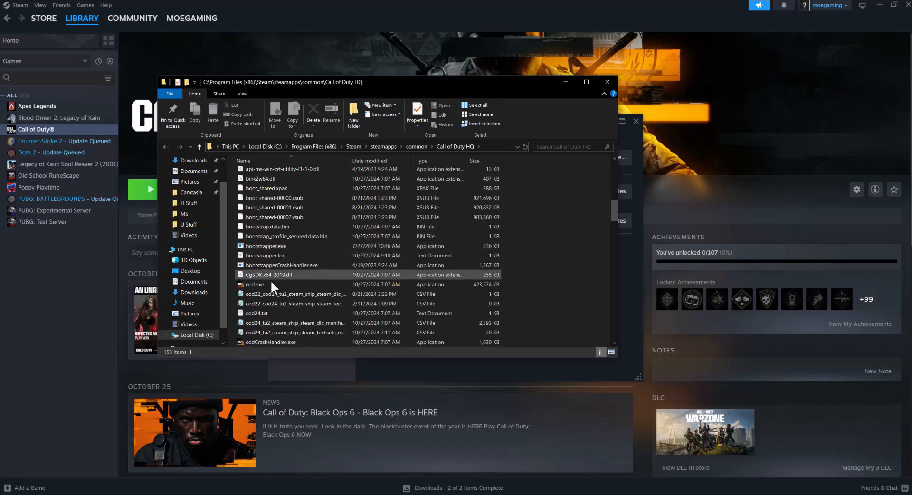
left_click(255, 285)
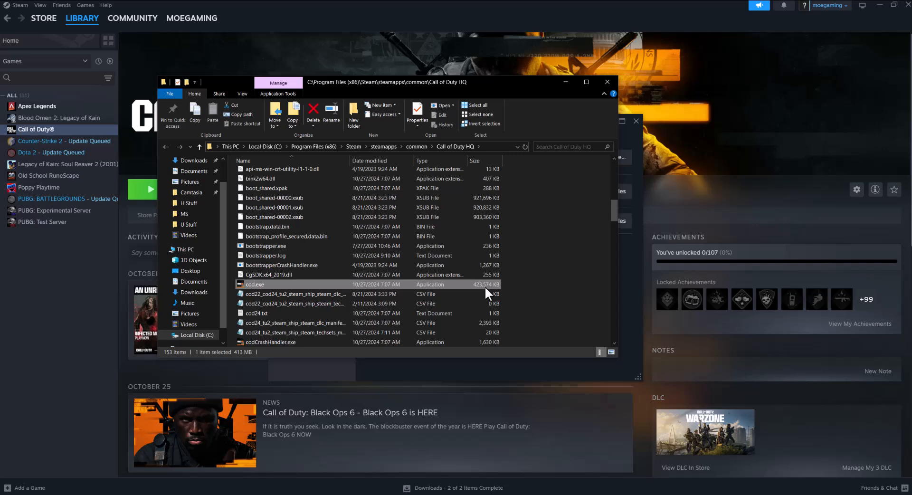
mouse_move(295, 292)
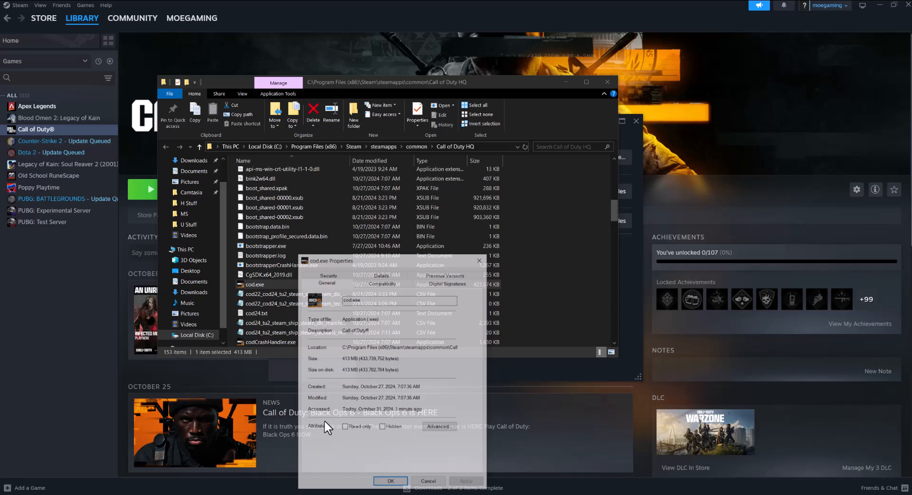
Step: Enable Windows 8 compatibility mode and run-as-administrator for cod.exe
left_click(382, 282)
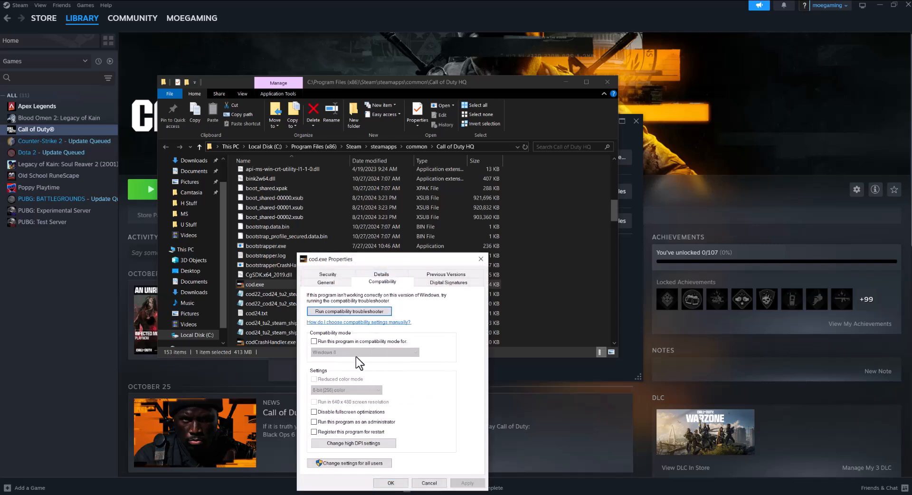
left_click(314, 341)
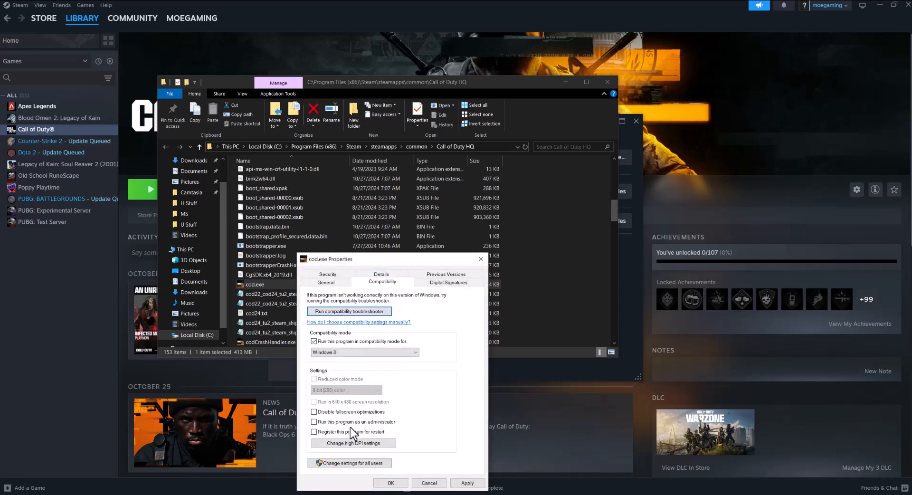
left_click(314, 421)
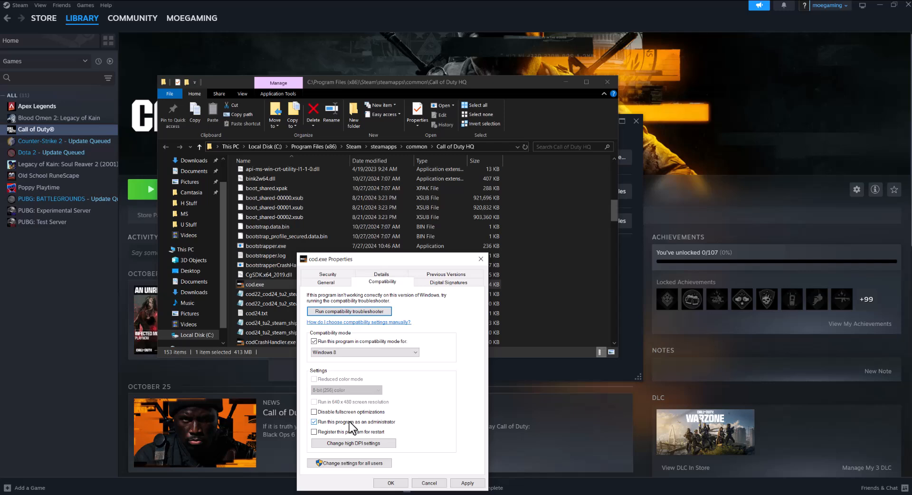